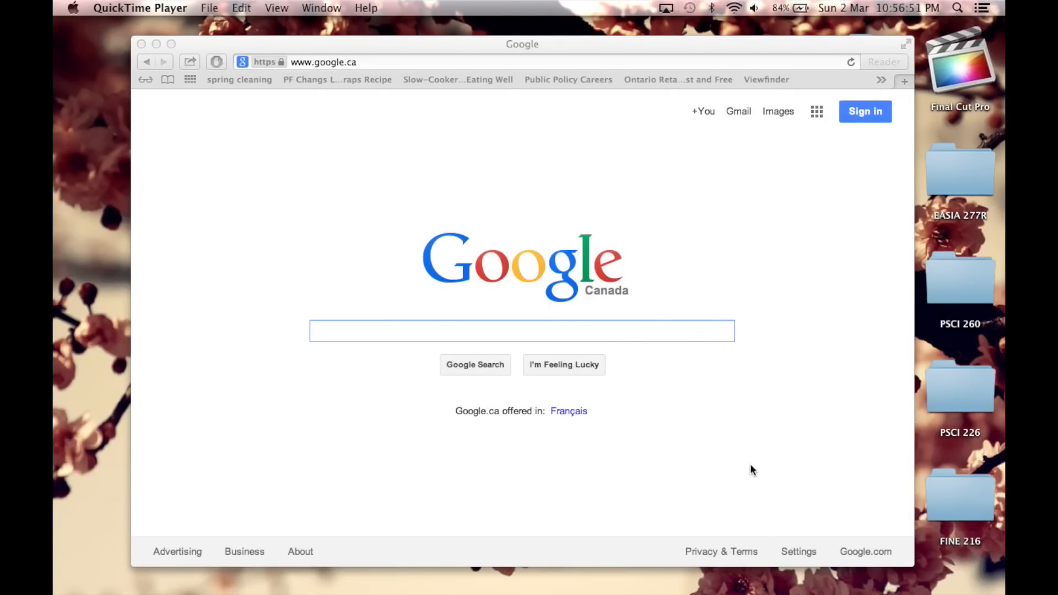
mouse_move(761, 467)
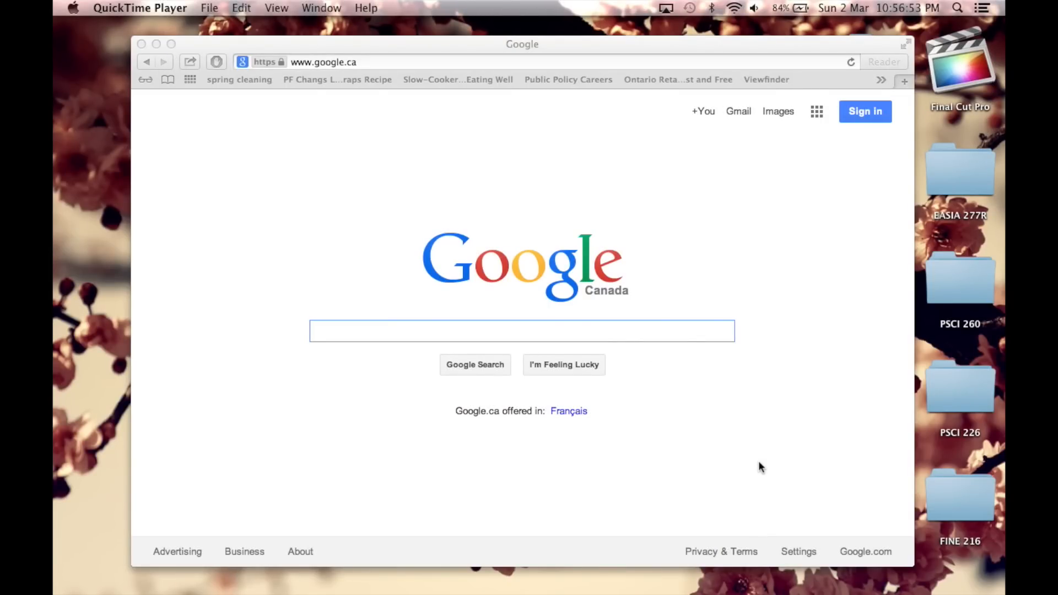
Step: Enter 'free font' into the Google search box to bring up suggestions
text(free font)
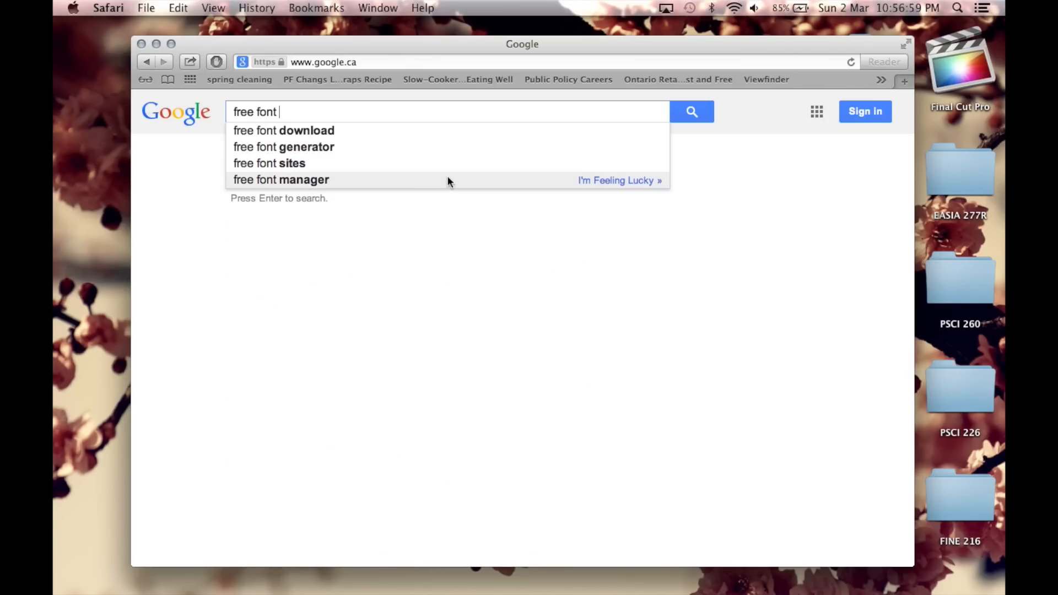
Step: Go to 1001freefonts.com from the results and browse its featured fonts
click(283, 131)
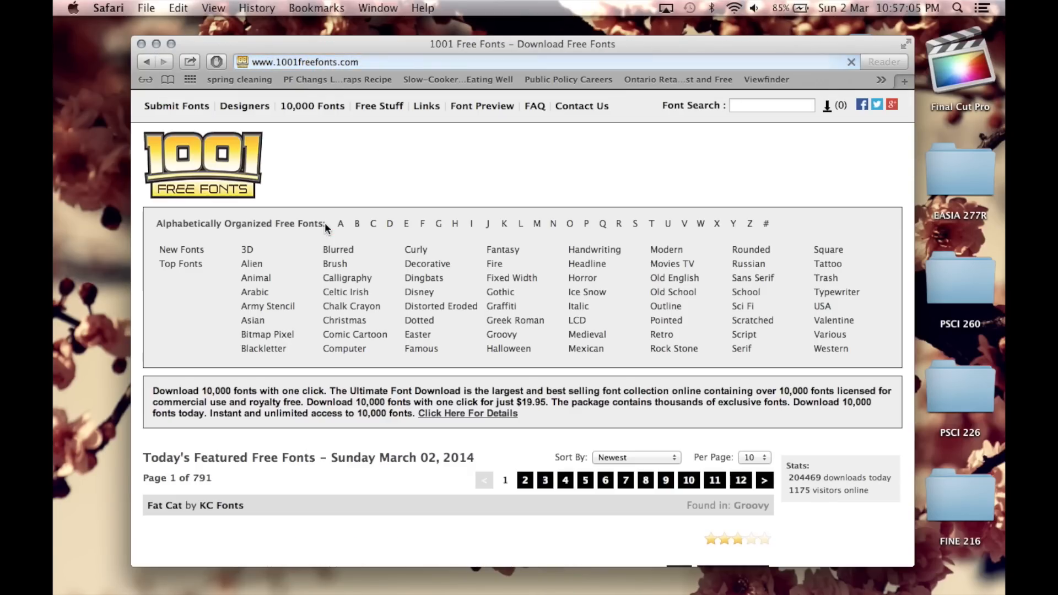
scroll(down, 3)
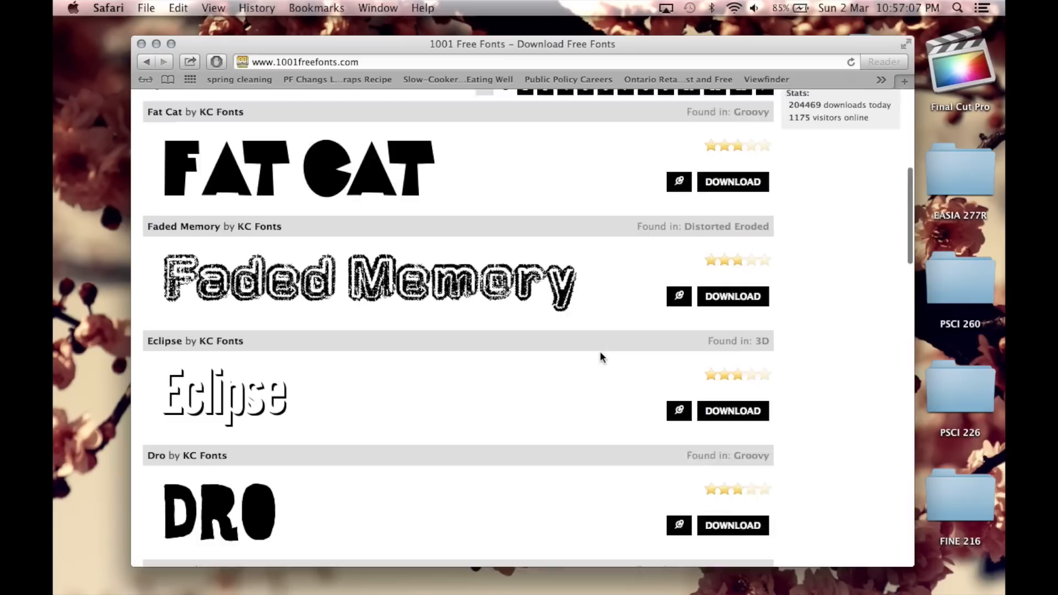
scroll(up, 3)
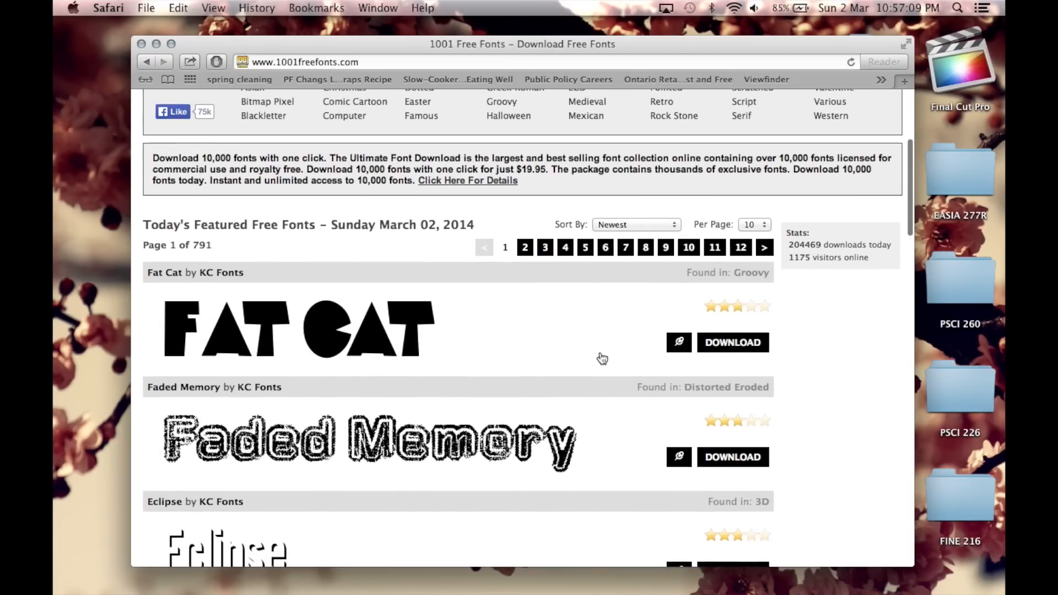
scroll(up, 3)
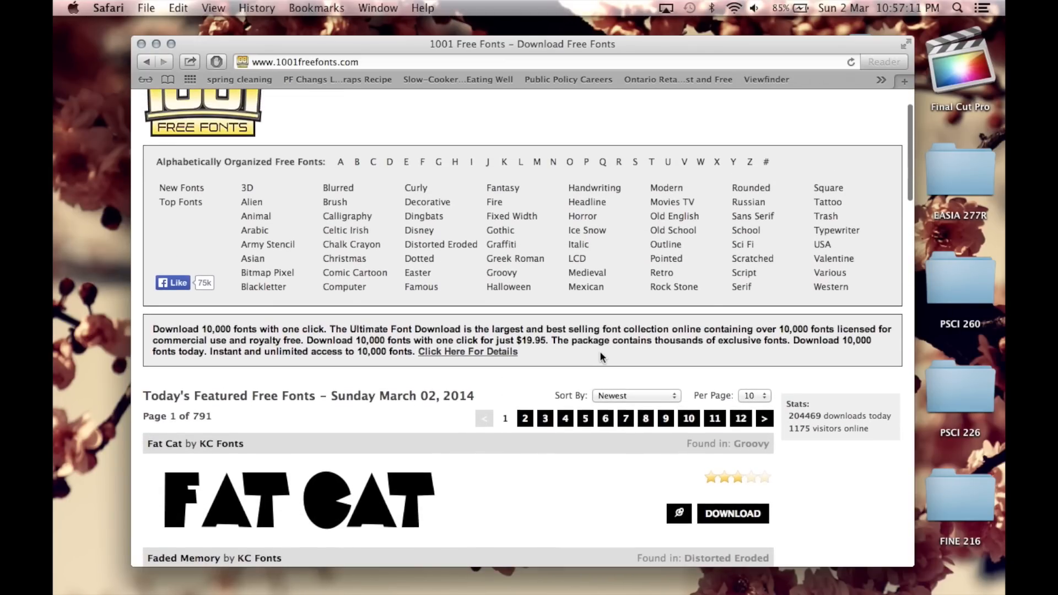
scroll(down, 3)
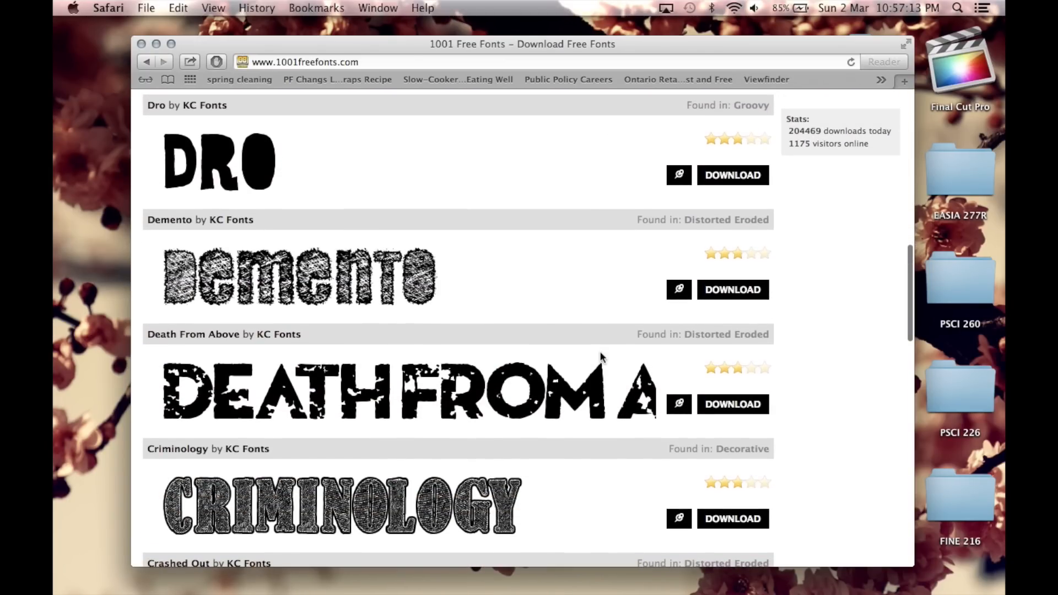
scroll(down, 3)
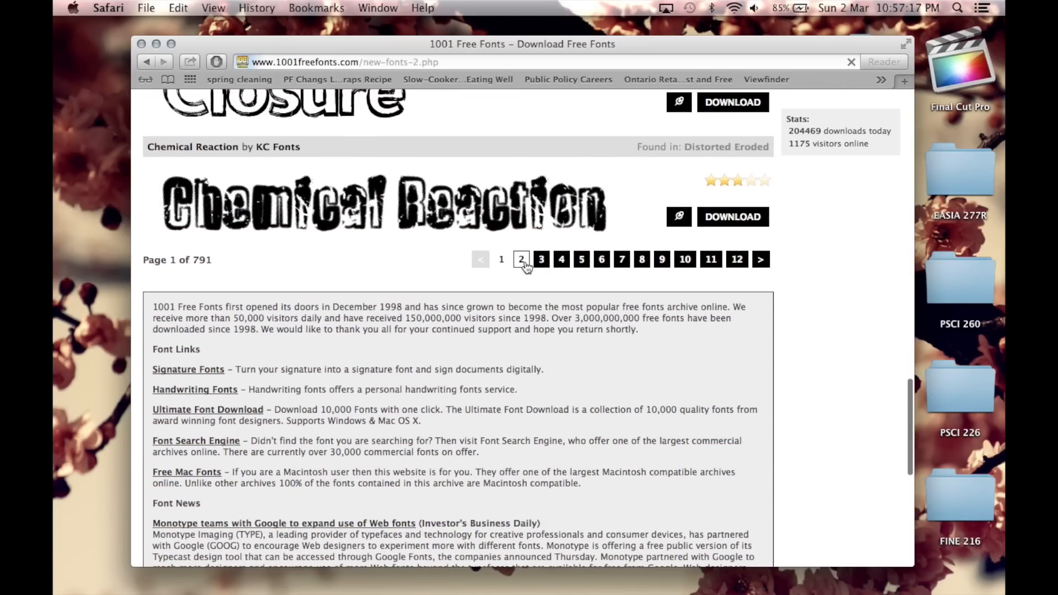
Step: Move to page 2 of the new fonts listing and look through its previews
click(520, 259)
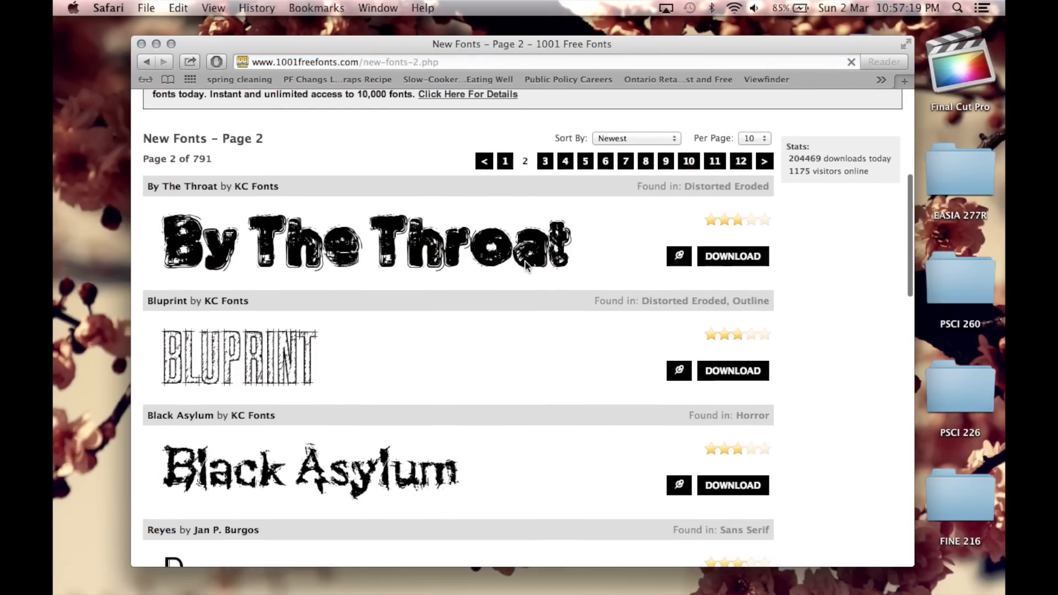
scroll(down, 3)
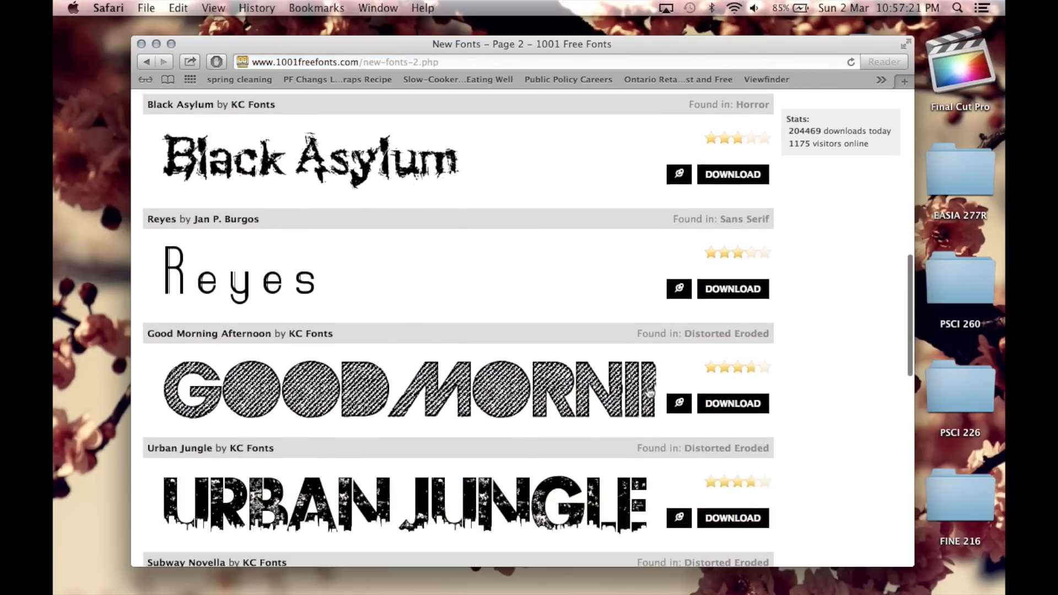
scroll(down, 3)
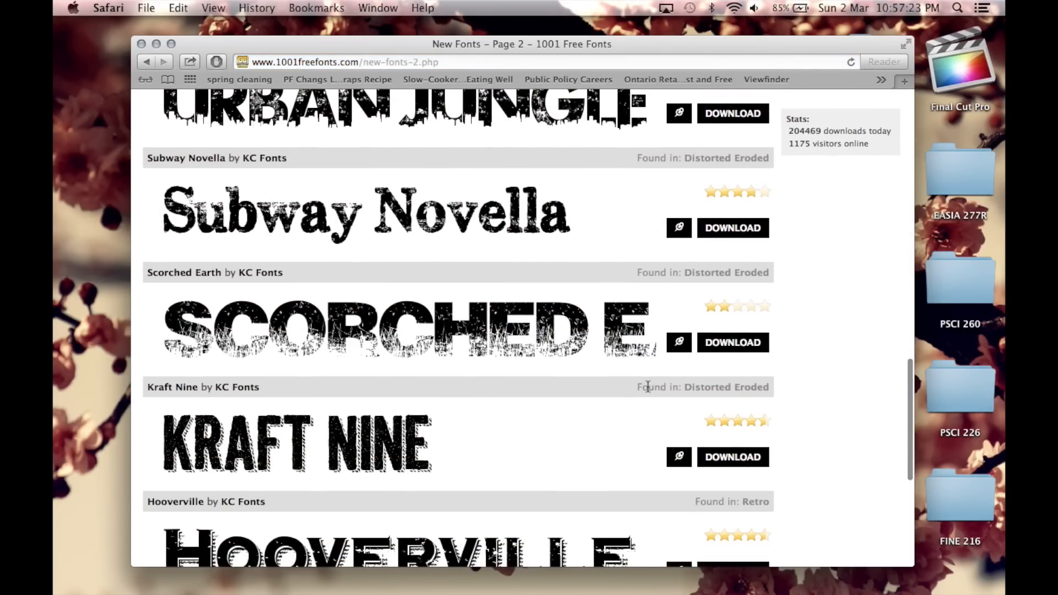
scroll(up, 3)
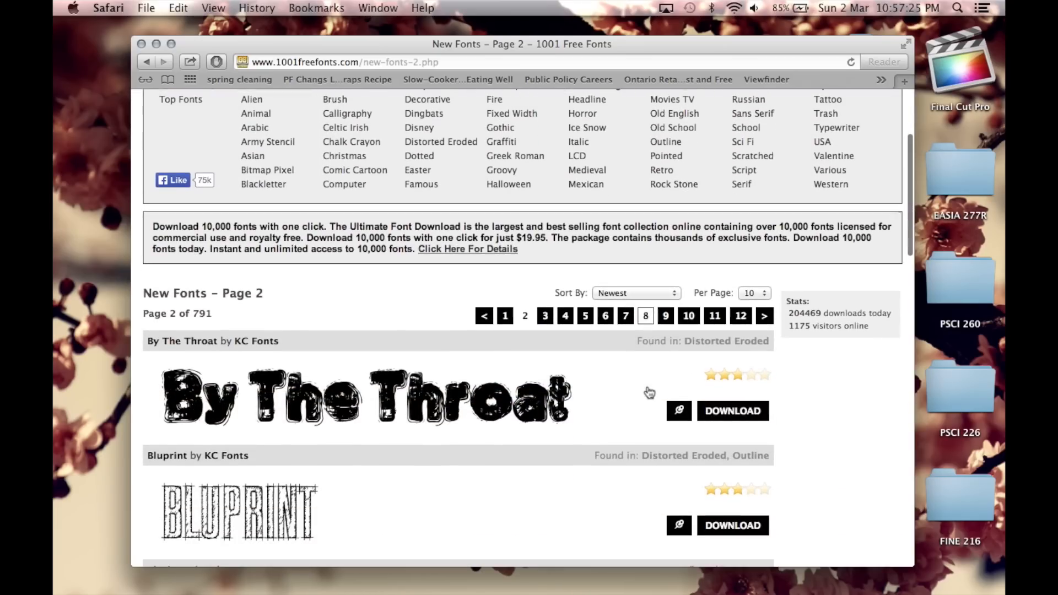
scroll(down, 3)
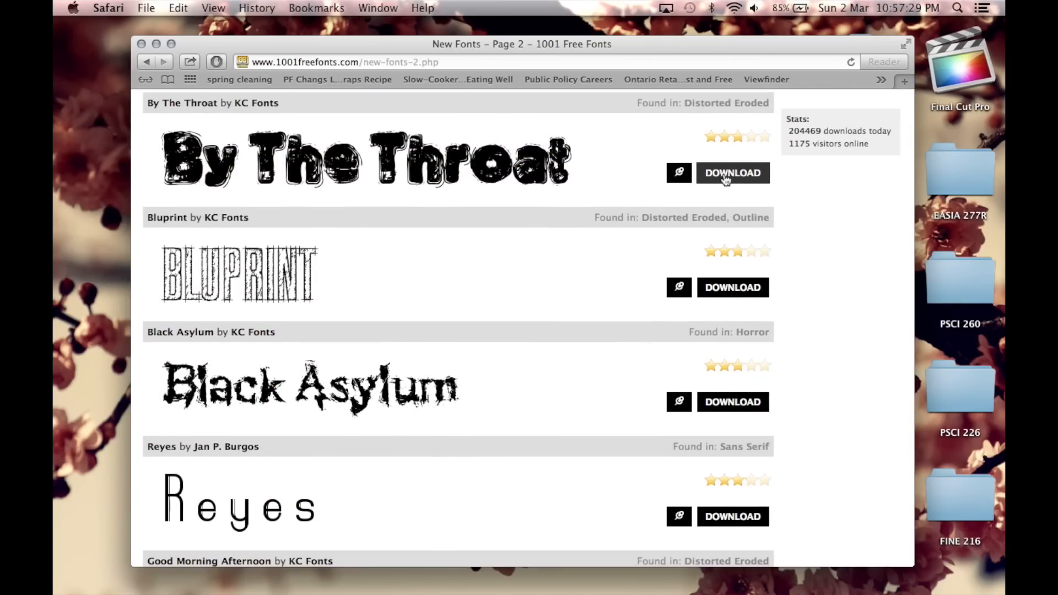
Step: Download by_the_throat.zip via the By The Throat DOWNLOAD button
click(732, 173)
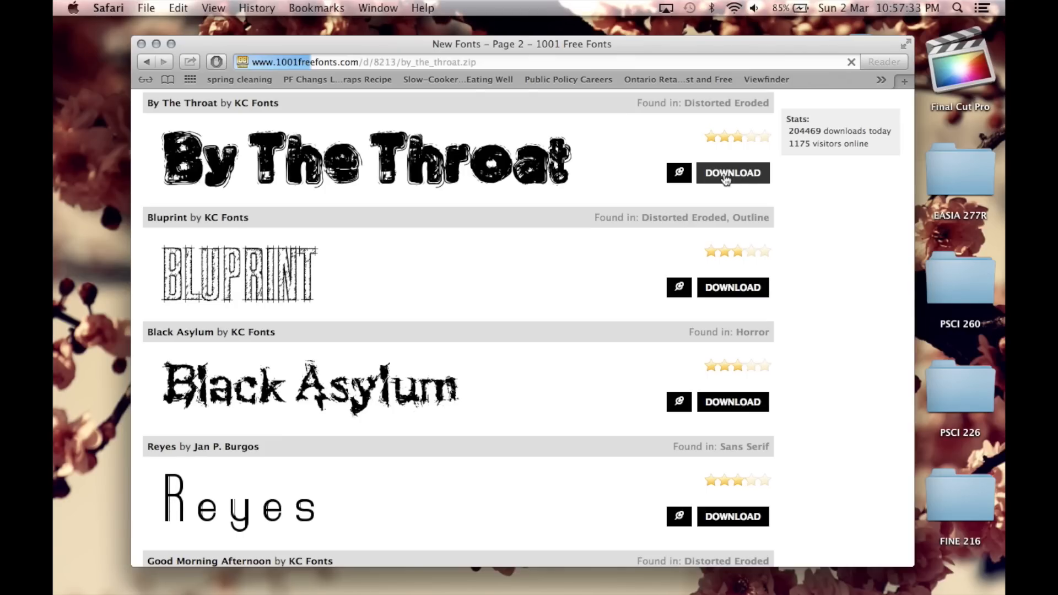
click(732, 173)
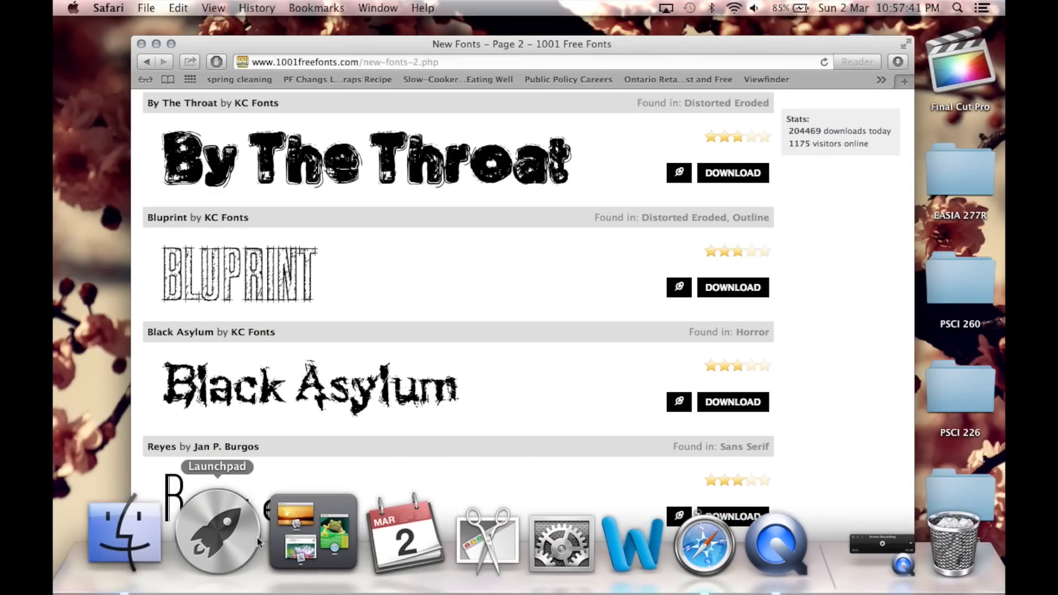
Step: Launch Font Book from Launchpad and add the by_the_throat folder from Downloads
click(216, 533)
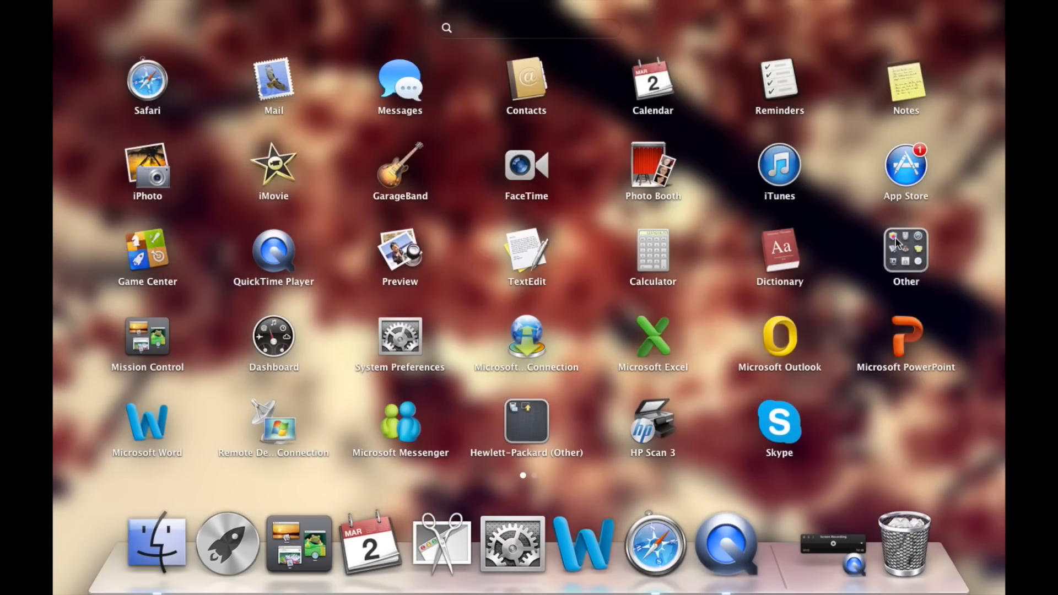
click(907, 257)
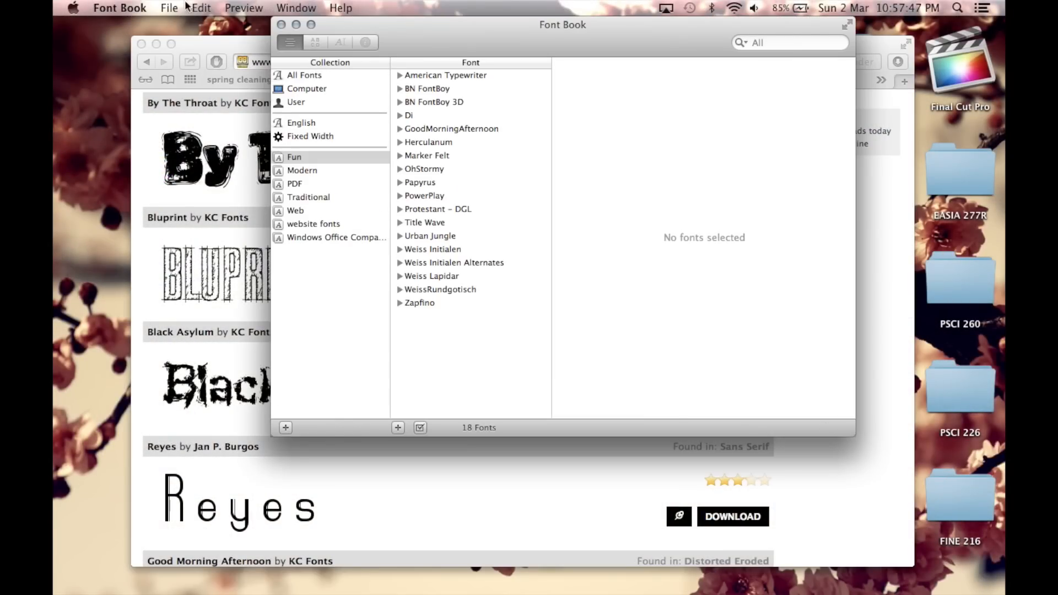
click(398, 428)
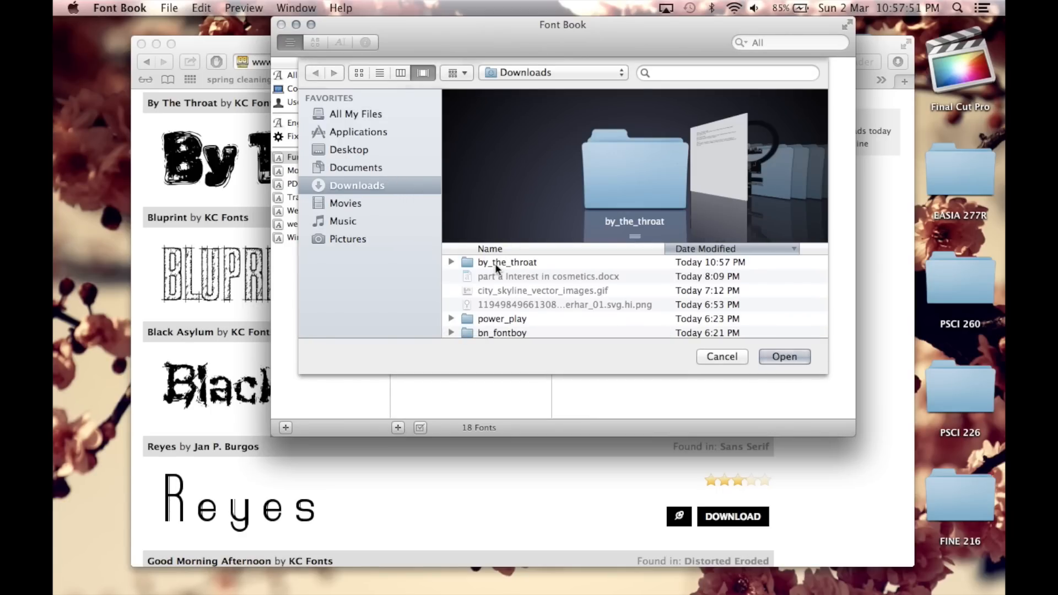
click(507, 262)
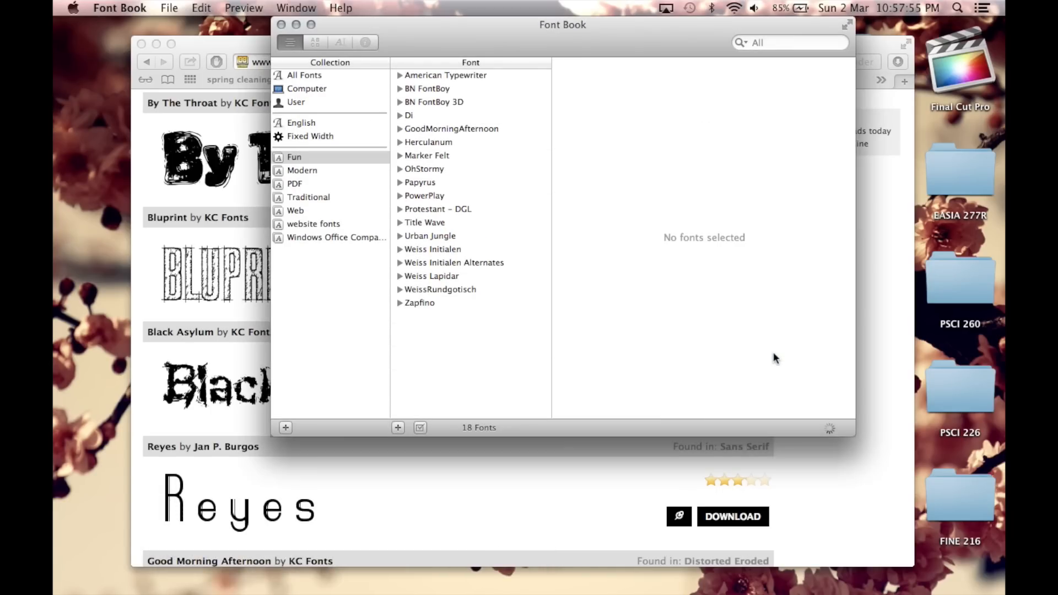
Step: Select By The Throat in the Fun collection to show its character preview
click(433, 115)
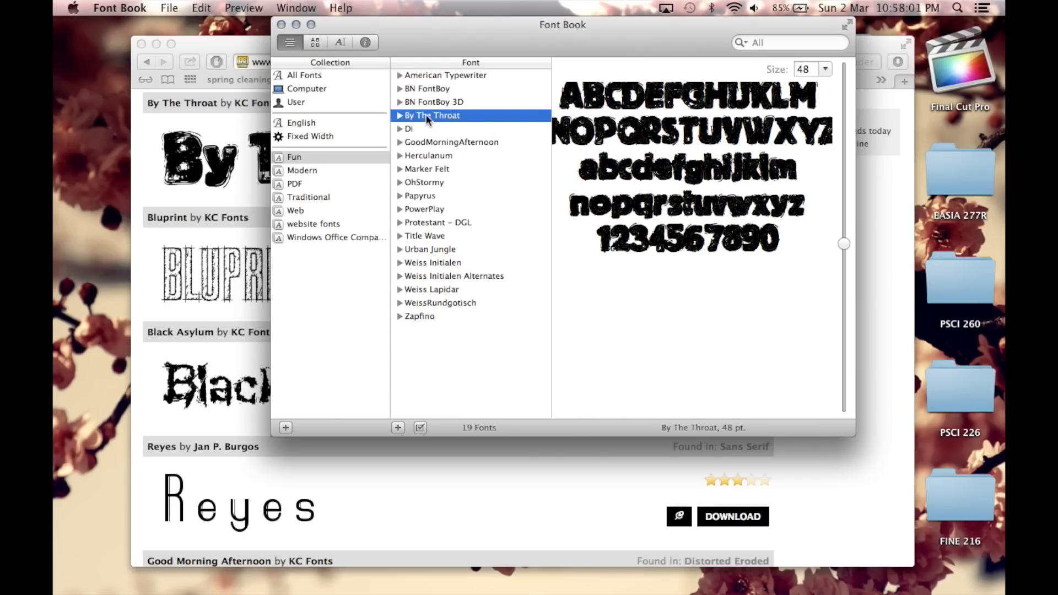
mouse_move(432, 114)
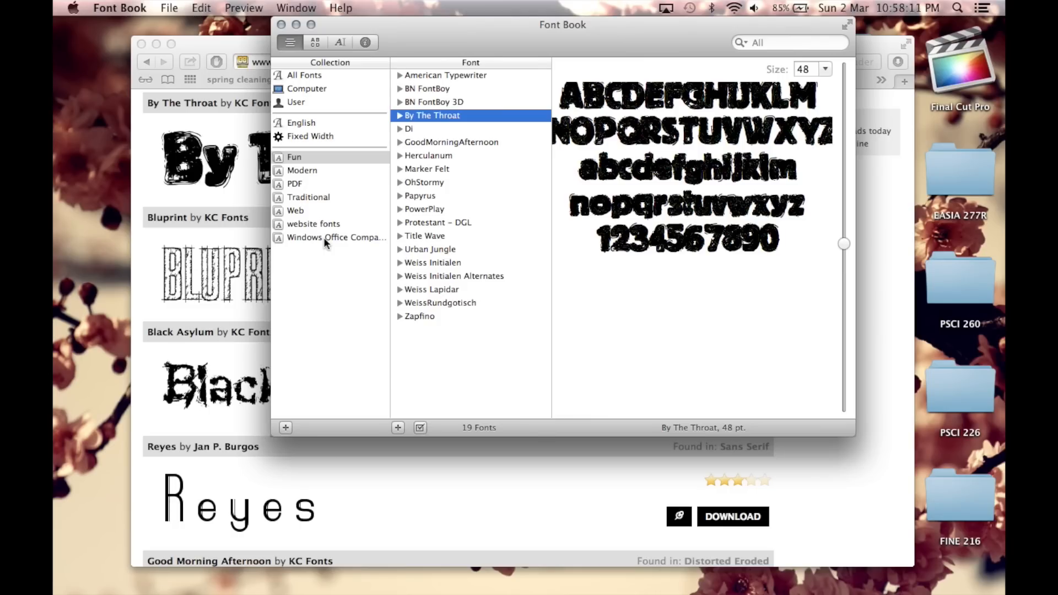
mouse_move(339, 287)
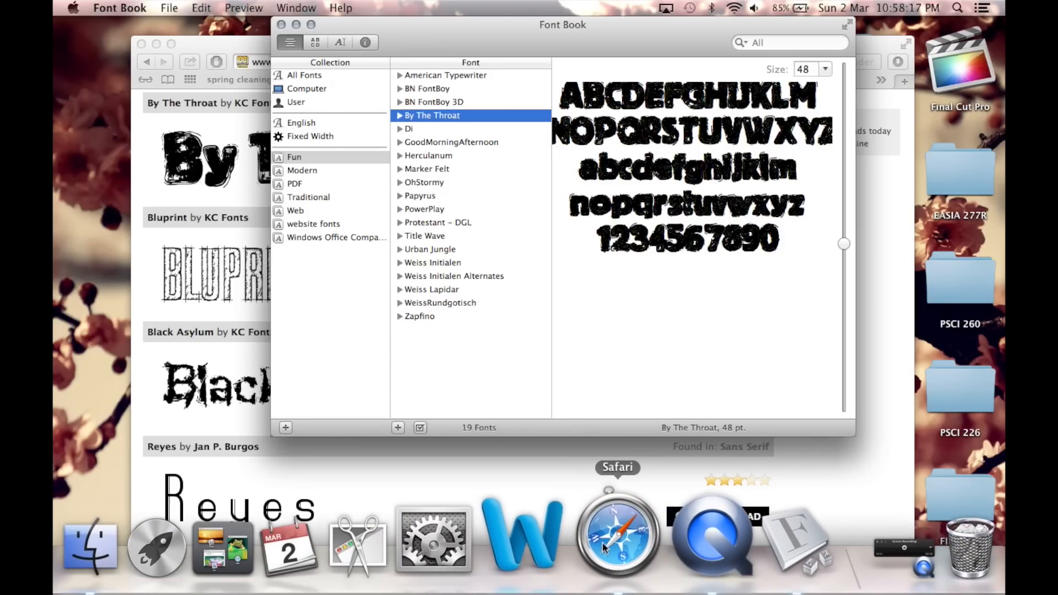
Step: Launch Word from the Dock and create a new blank Word Document
click(523, 534)
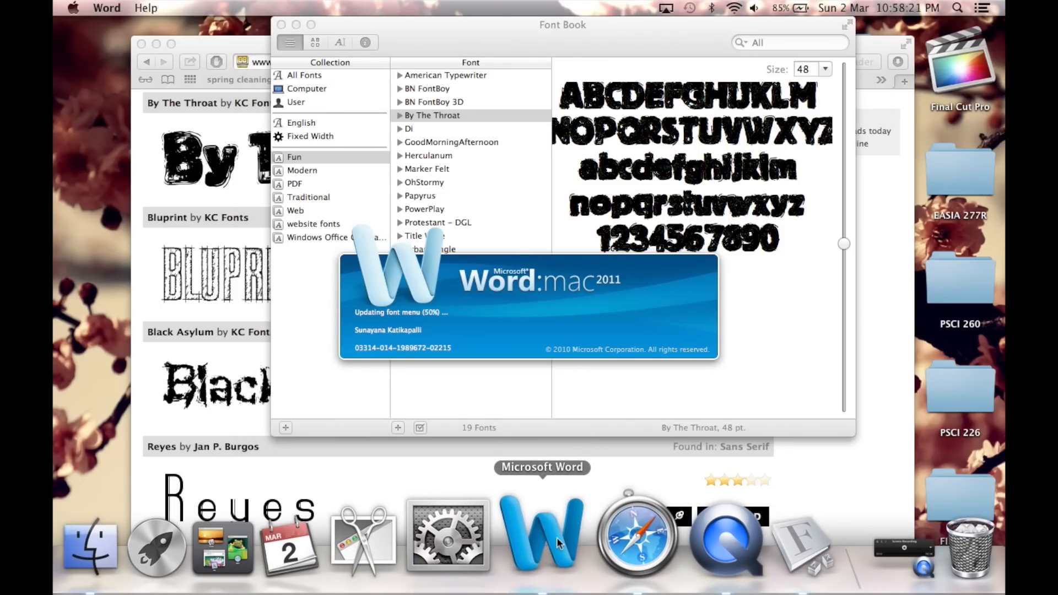
click(541, 533)
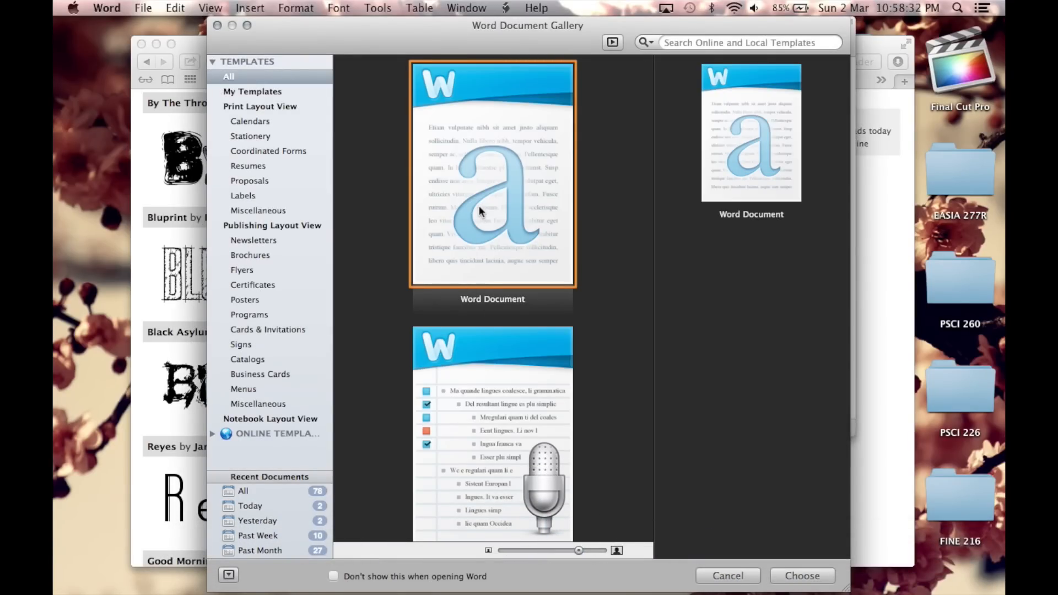
click(801, 575)
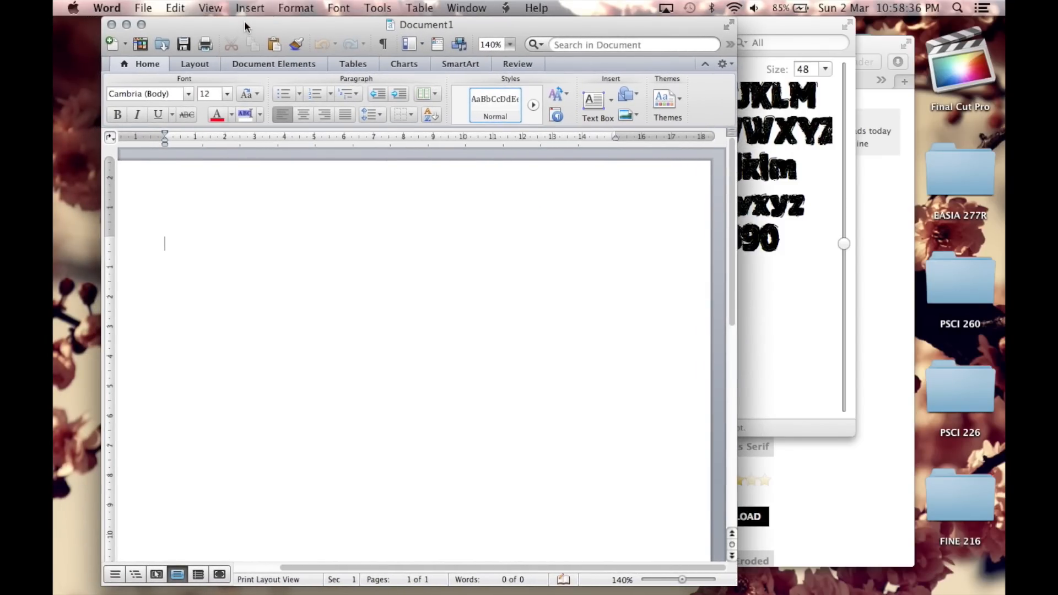
Step: Switch the font to By The Throat at size 50 and write 'Font'
click(338, 7)
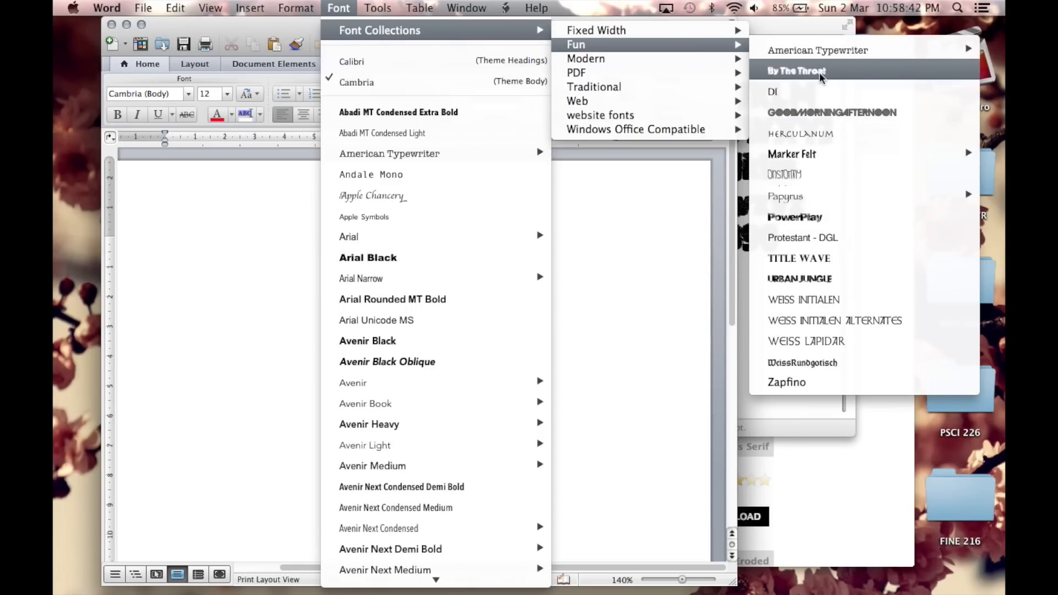
click(796, 70)
text(50)
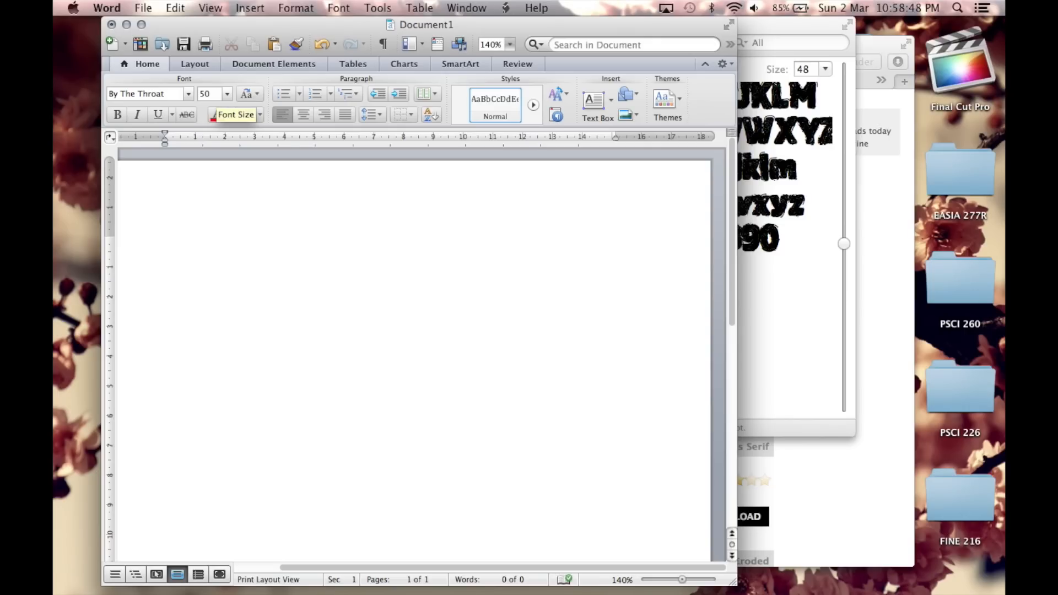
text(Font)
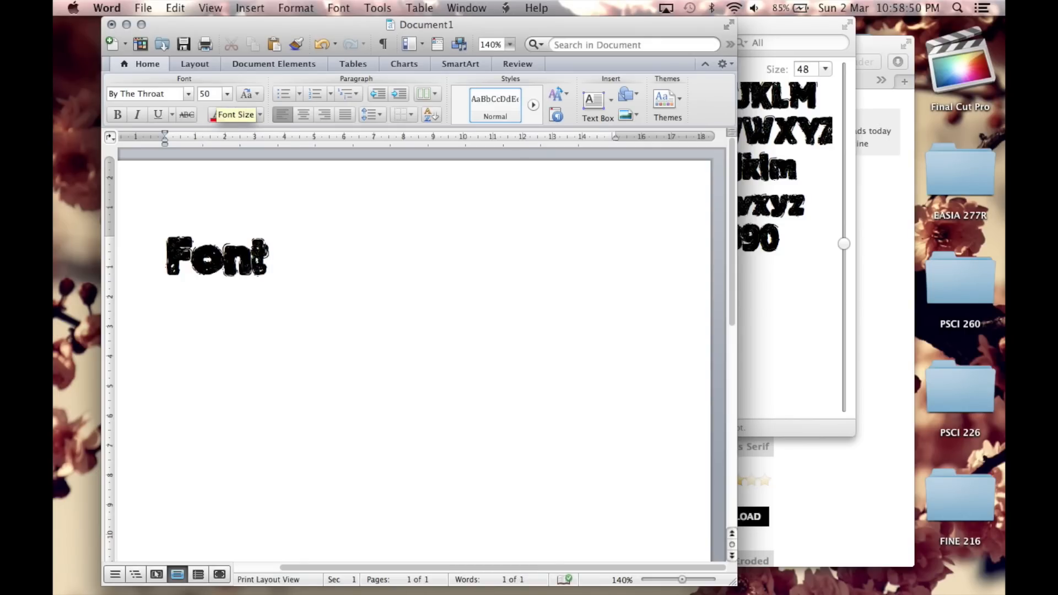